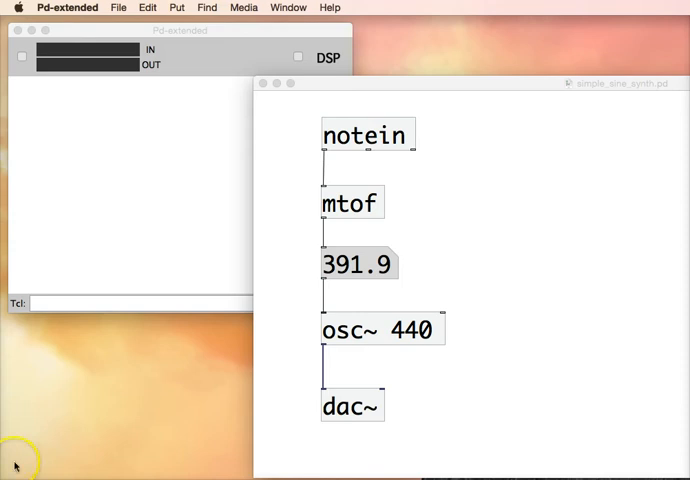
mouse_move(378, 135)
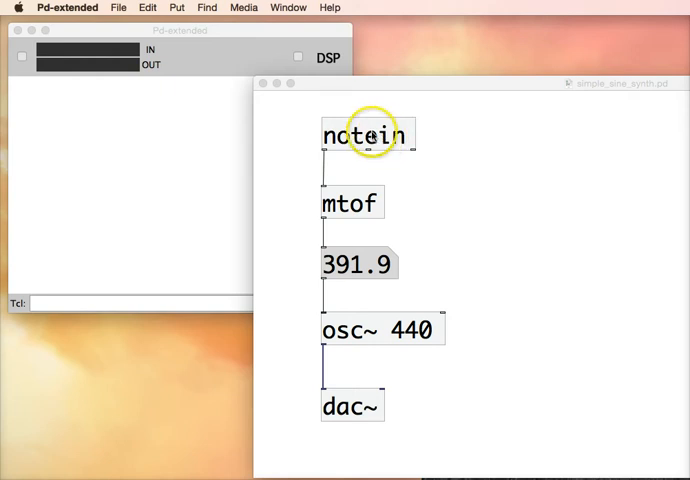
mouse_move(400, 145)
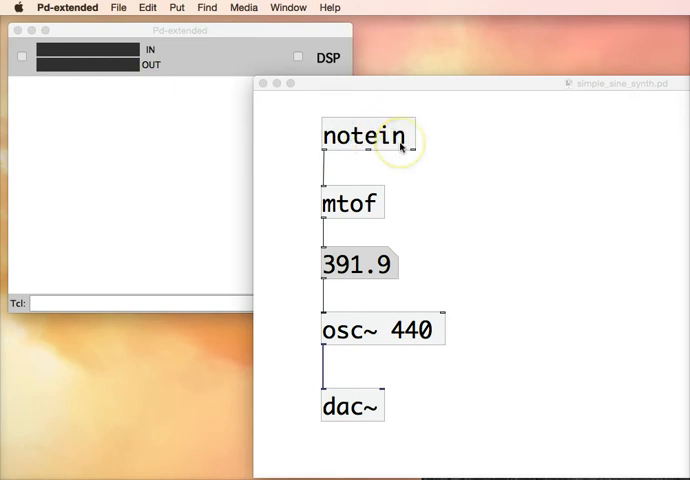
Bring up the audio and MIDI options and open the MIDI device settings.
left_click(243, 8)
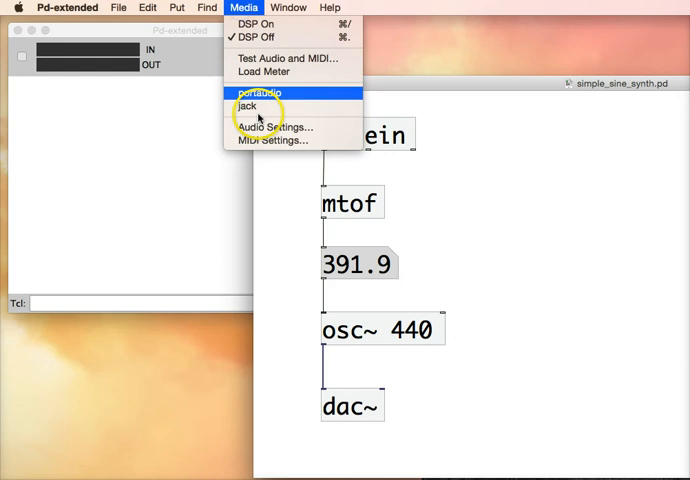
left_click(274, 140)
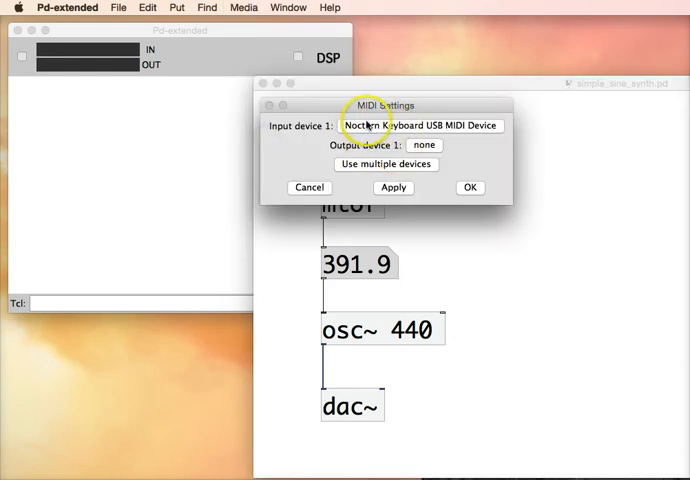
mouse_move(270, 108)
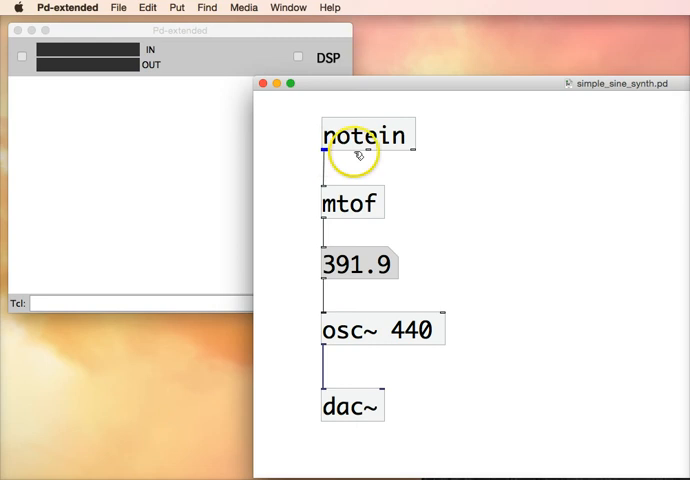
mouse_move(410, 150)
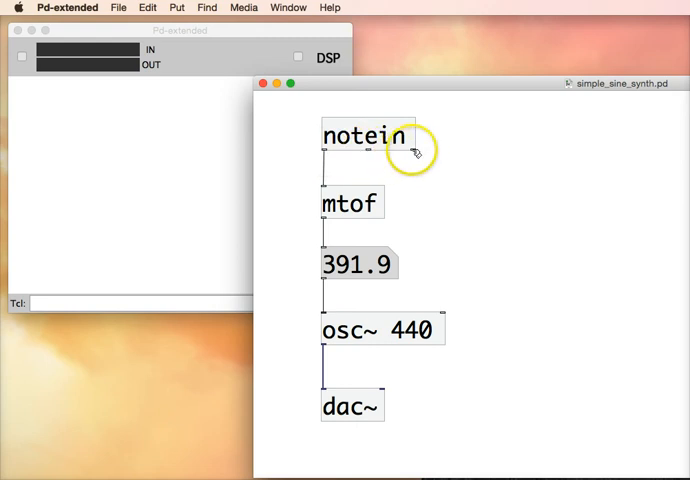
mouse_move(428, 155)
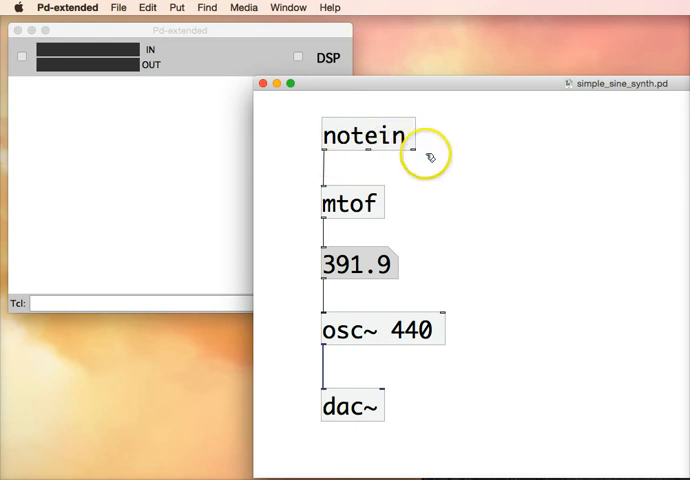
mouse_move(440, 183)
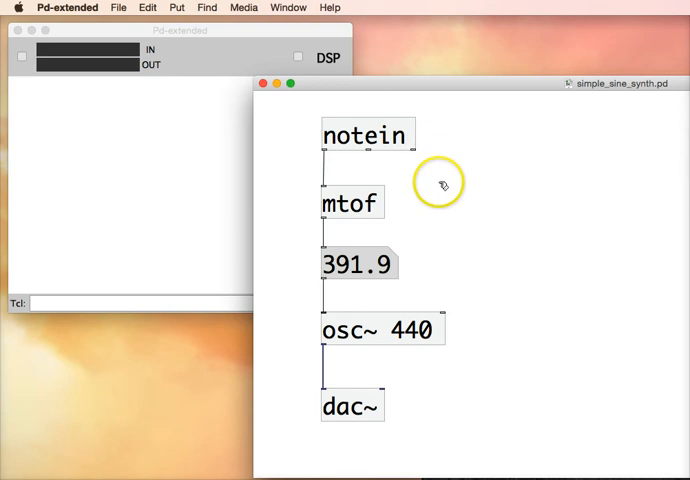
mouse_move(367, 196)
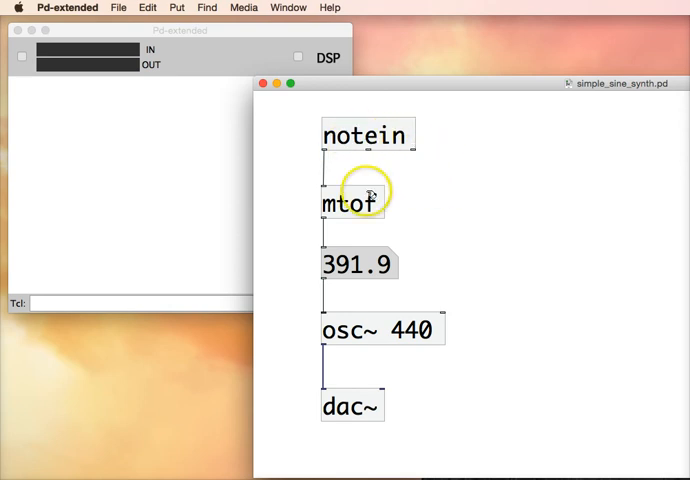
mouse_move(483, 227)
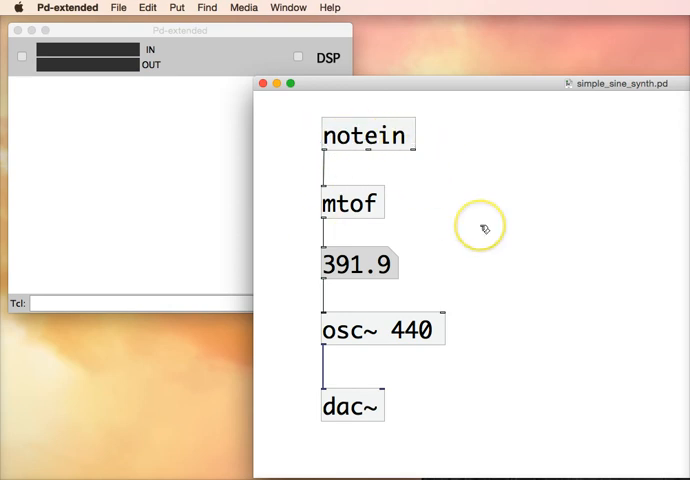
mouse_move(448, 201)
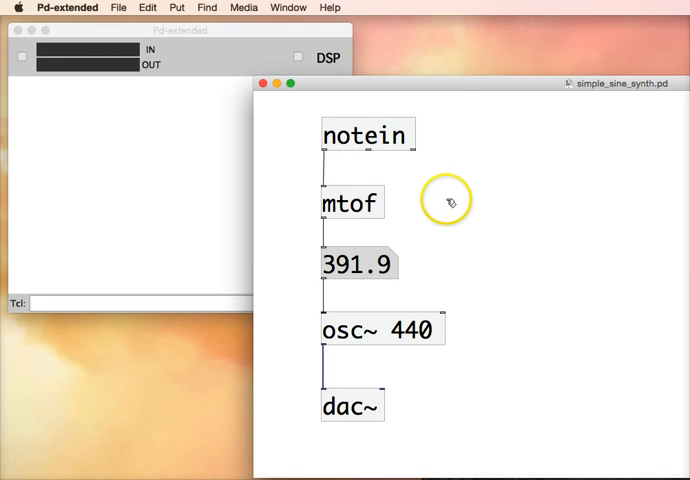
mouse_move(328, 155)
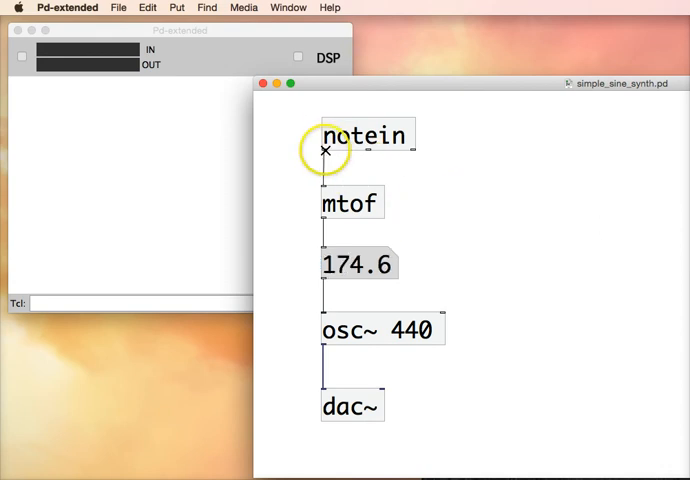
mouse_move(330, 203)
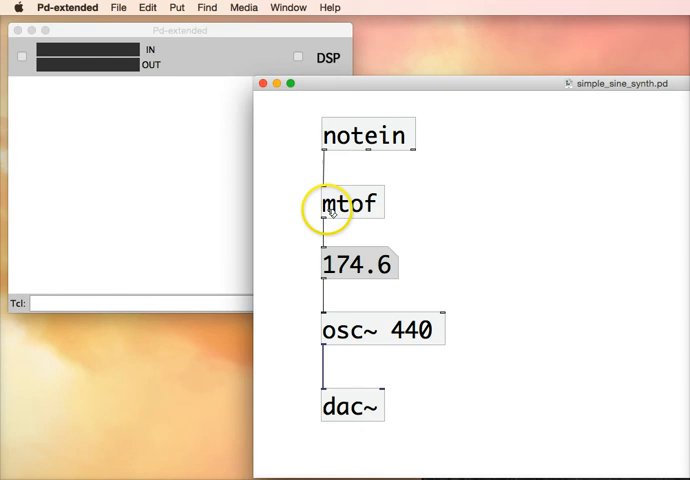
mouse_move(380, 207)
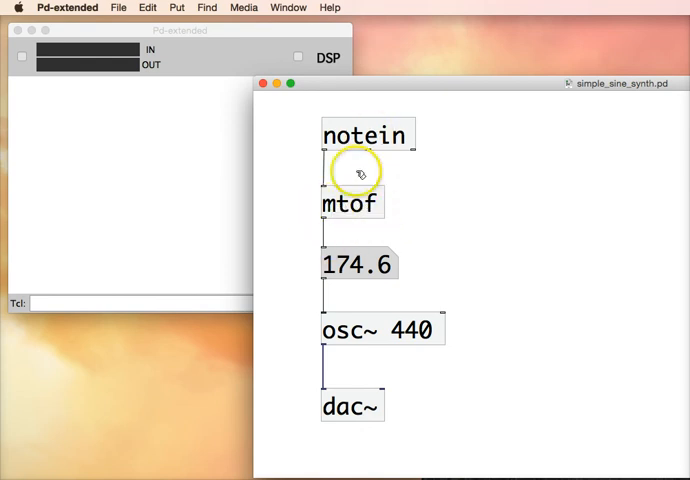
mouse_move(368, 203)
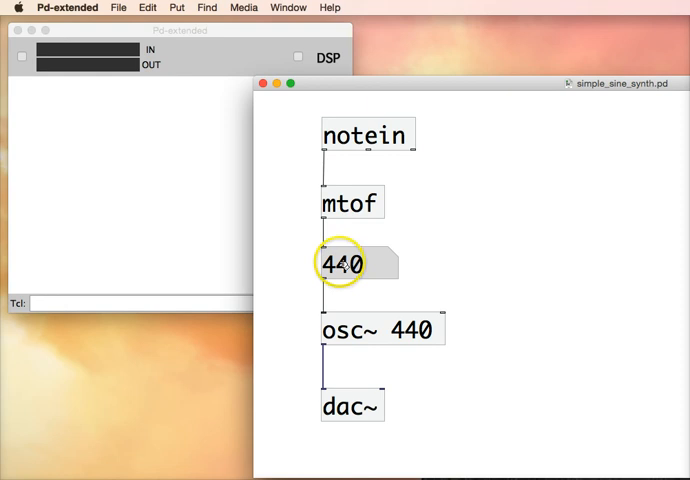
mouse_move(357, 343)
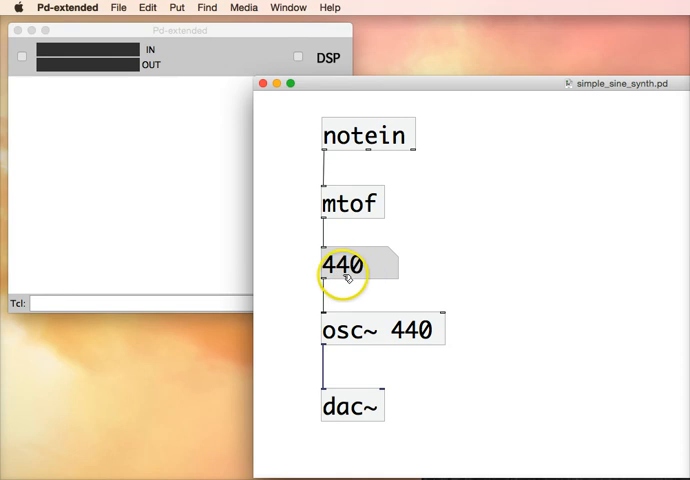
mouse_move(408, 337)
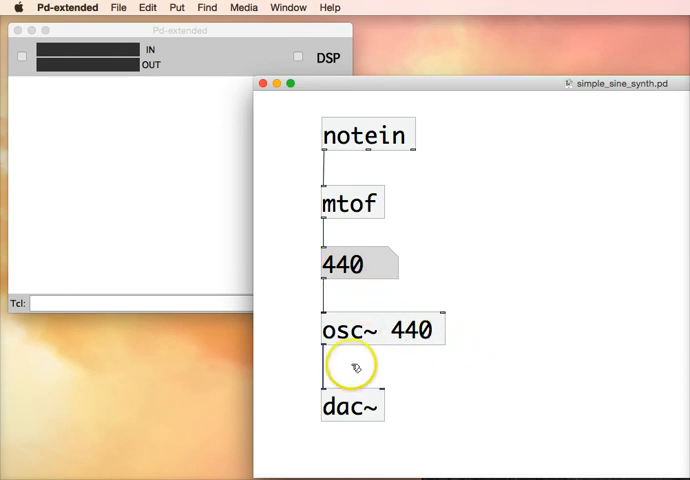
mouse_move(326, 343)
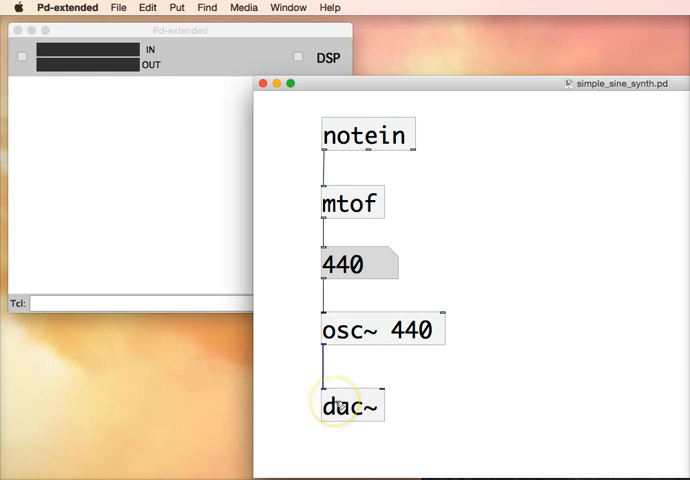
mouse_move(505, 292)
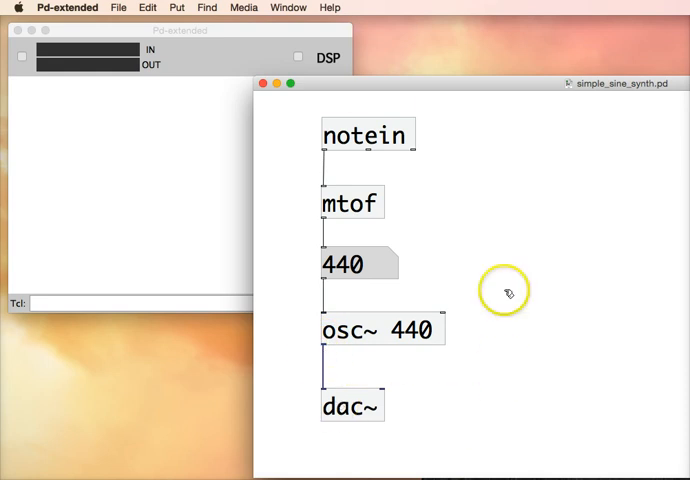
mouse_move(478, 183)
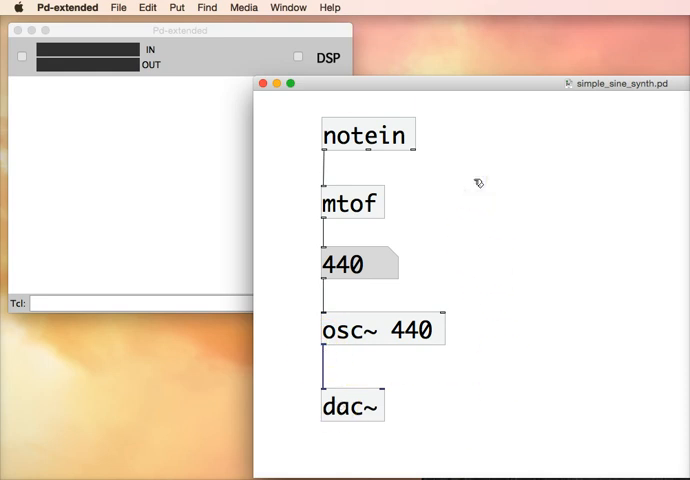
Switch DSP on while playing notes on the keyboard, then switch DSP off.
left_click(297, 57)
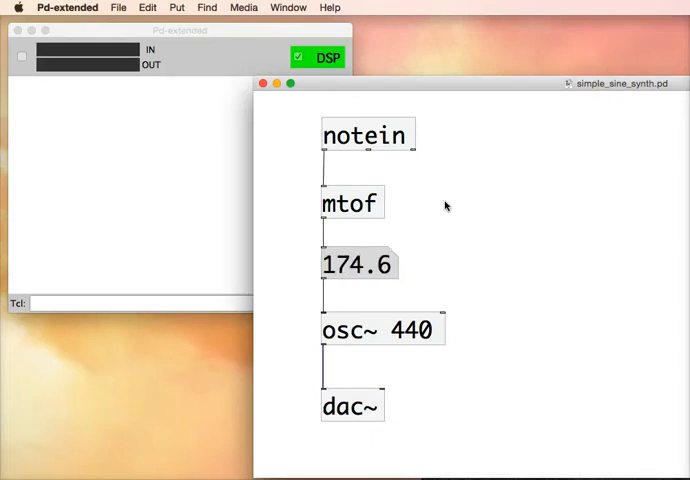
left_click(298, 57)
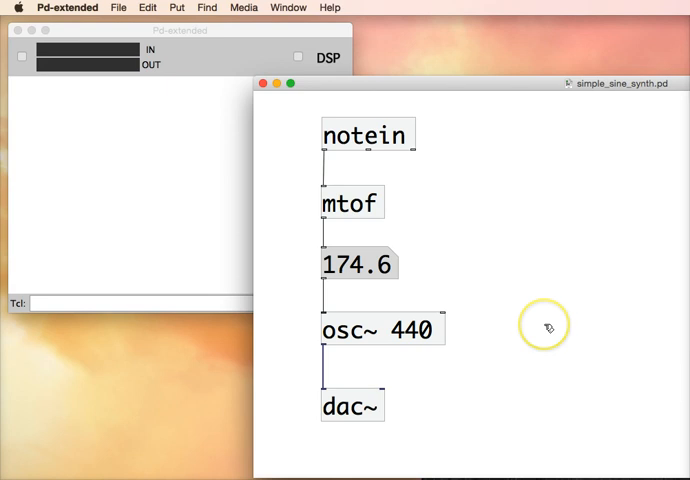
mouse_move(548, 328)
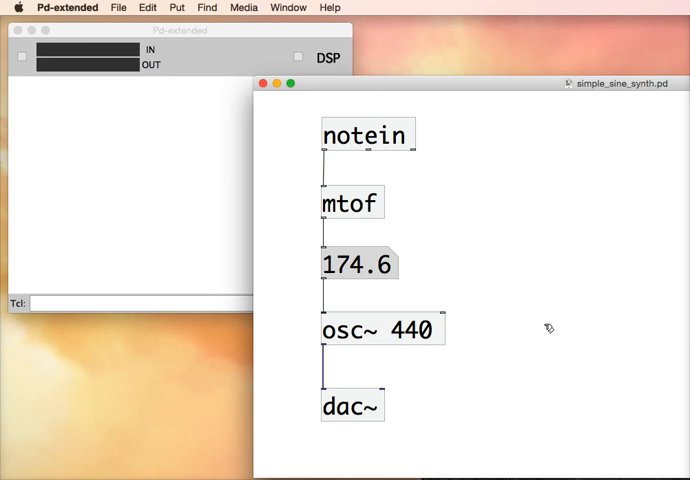